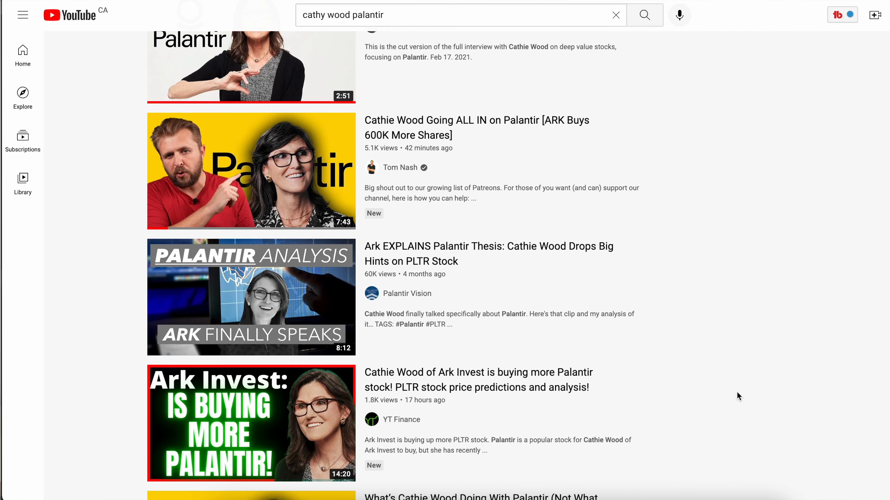
pyautogui.scroll(-3)
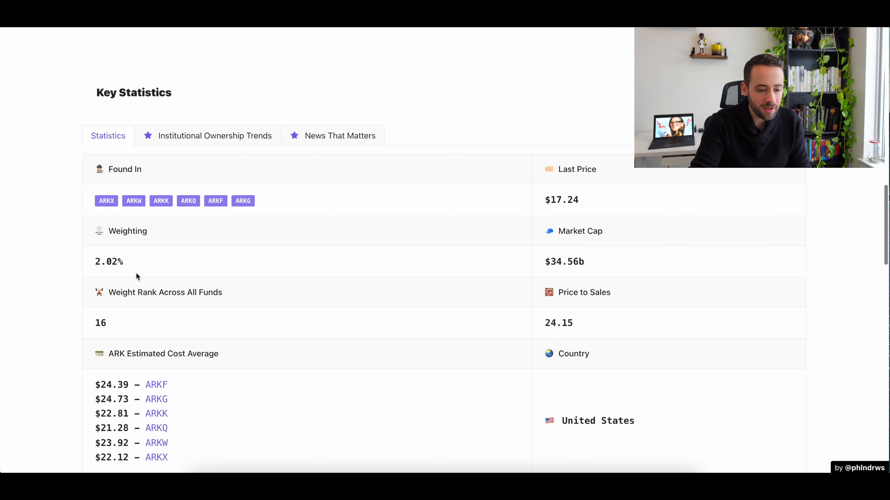
pyautogui.doubleClick(109, 262)
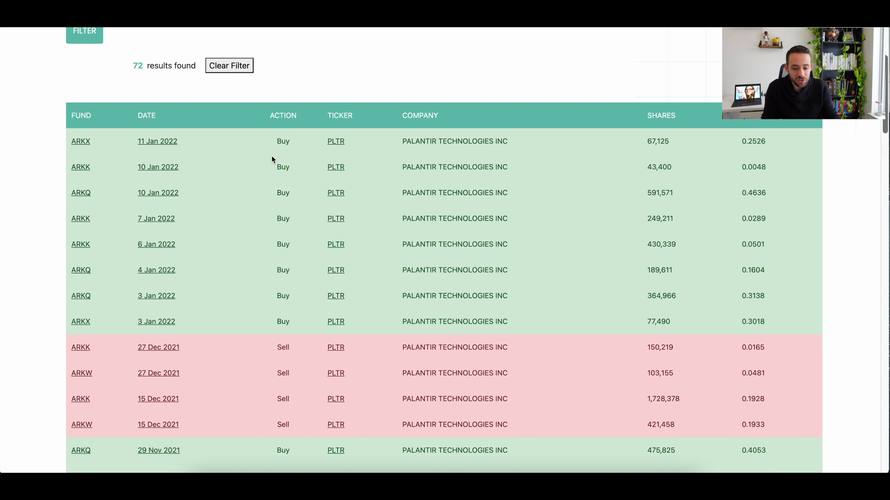
pyautogui.moveTo(690, 366)
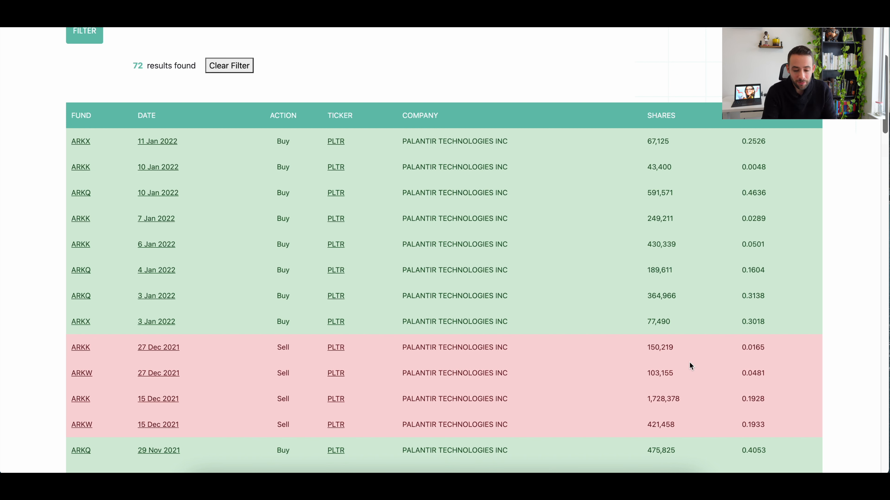
pyautogui.moveTo(704, 408)
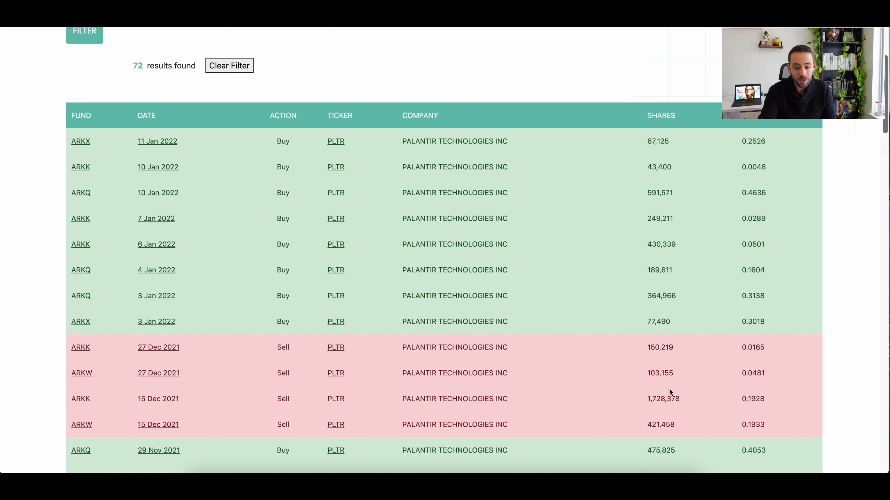
pyautogui.moveTo(681, 185)
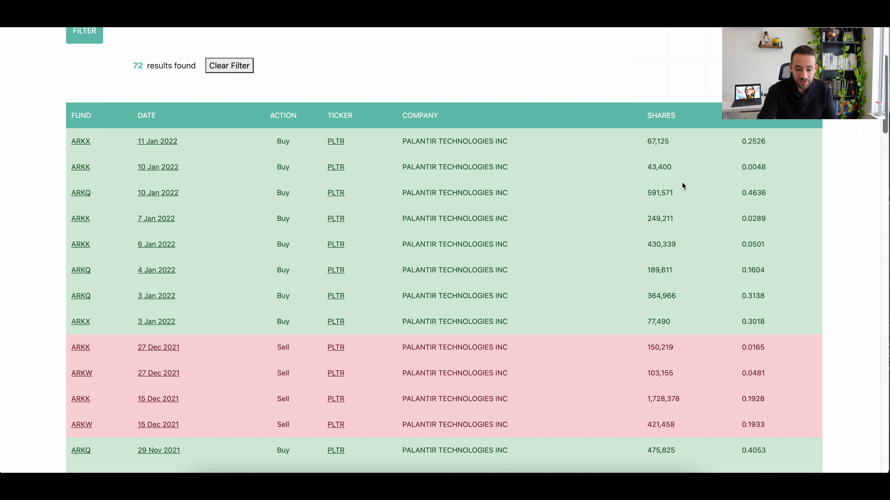
pyautogui.moveTo(655, 286)
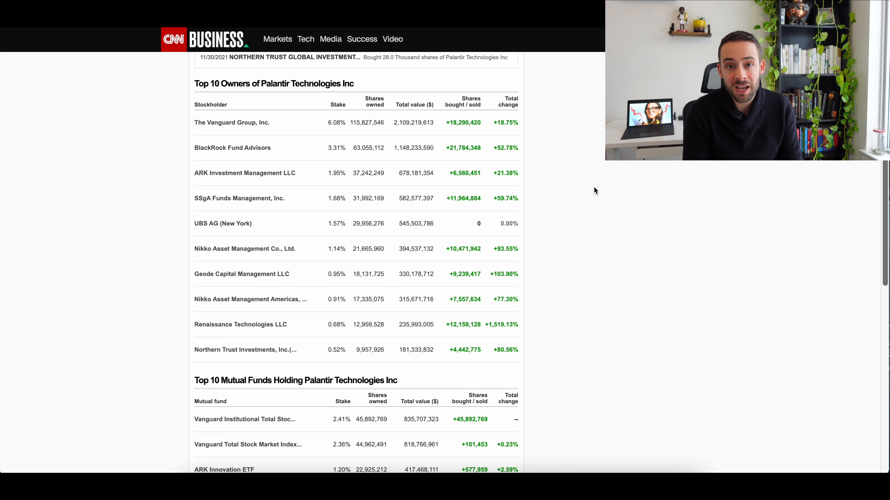
pyautogui.doubleClick(367, 122)
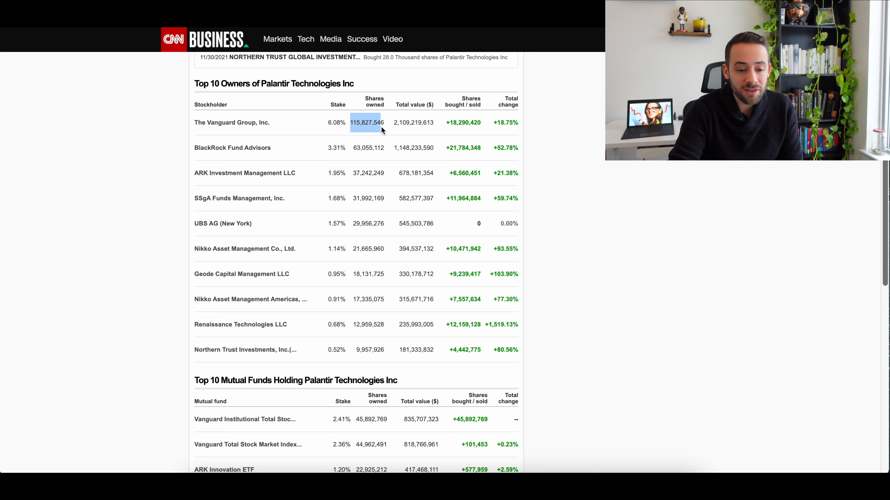
pyautogui.moveTo(354, 173)
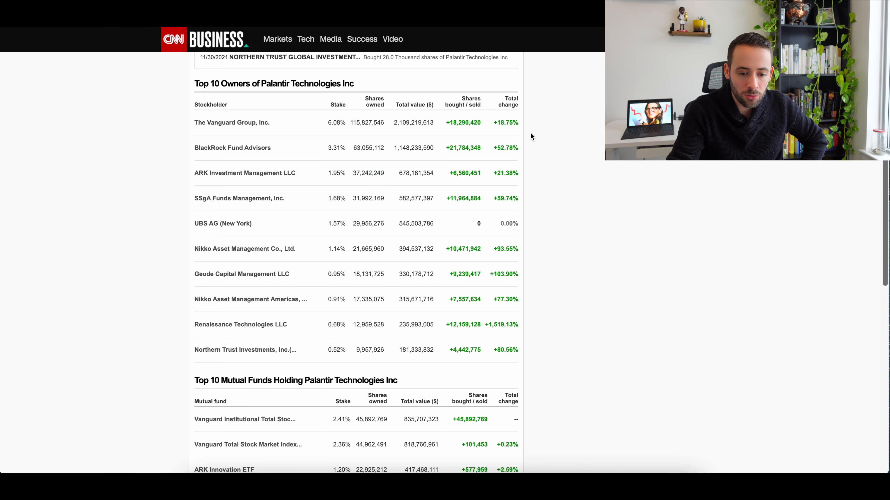
pyautogui.moveTo(540, 188)
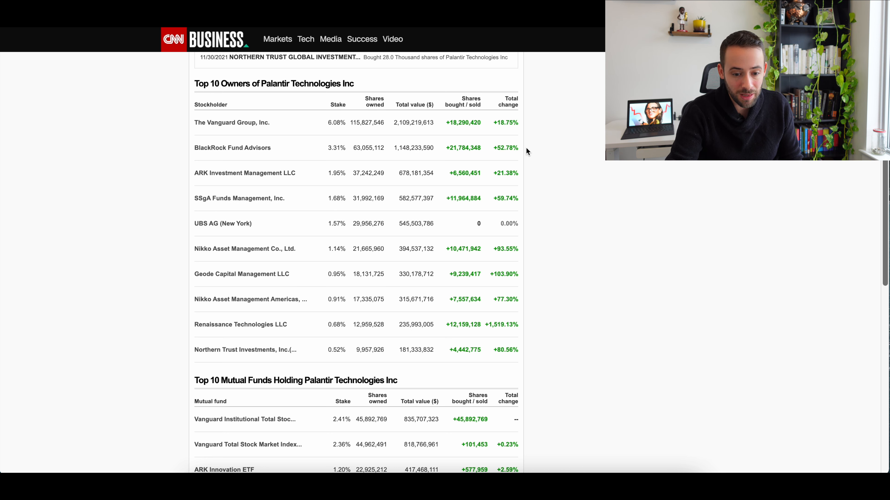
pyautogui.moveTo(538, 225)
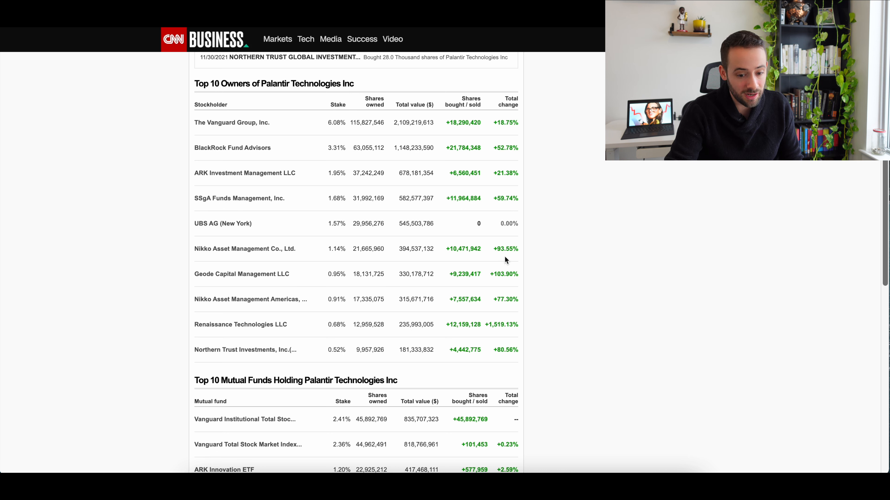
pyautogui.moveTo(534, 282)
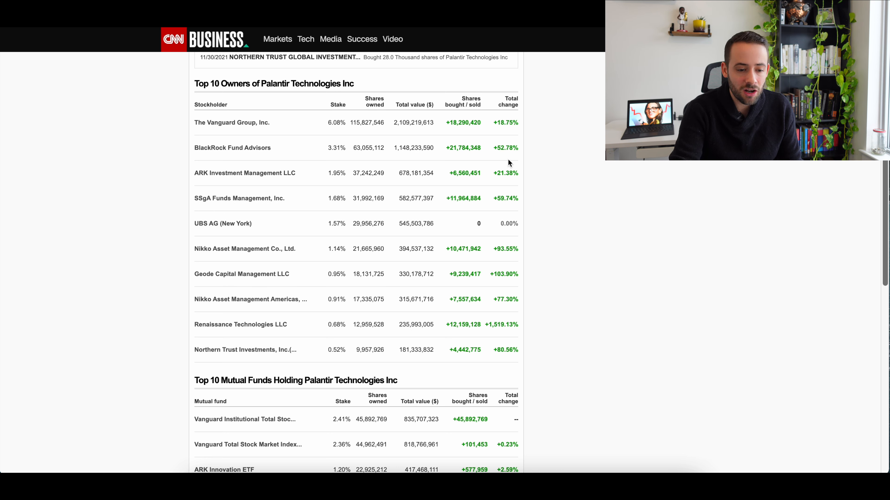
pyautogui.moveTo(533, 207)
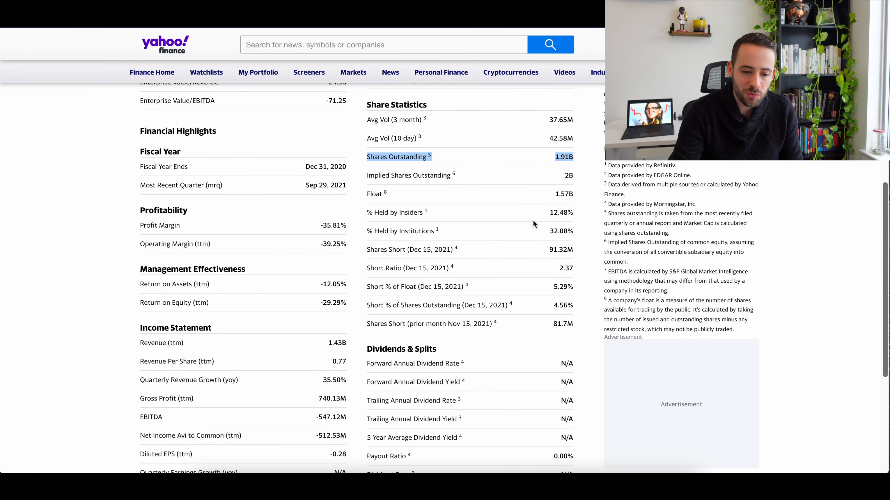
pyautogui.moveTo(463, 183)
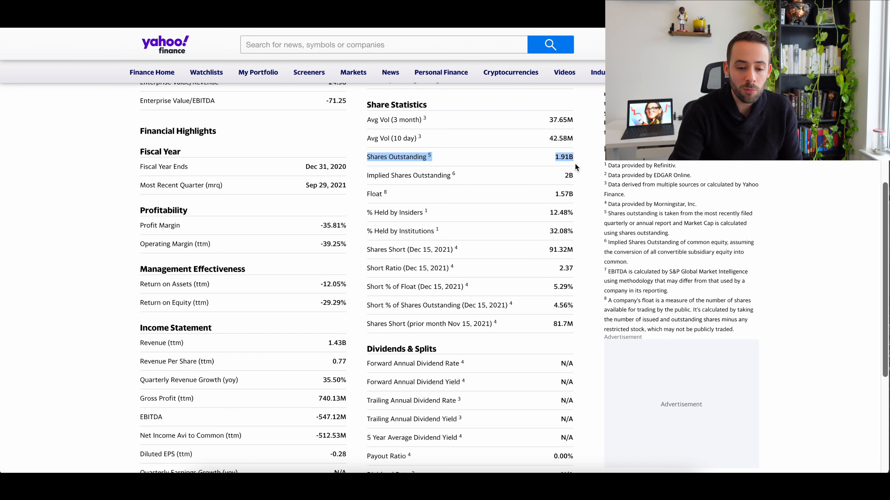
pyautogui.moveTo(511, 167)
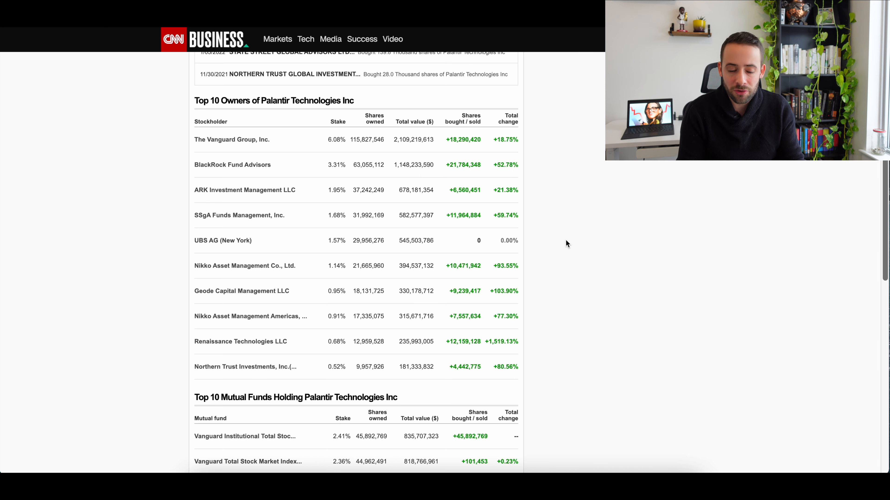
pyautogui.moveTo(368, 190)
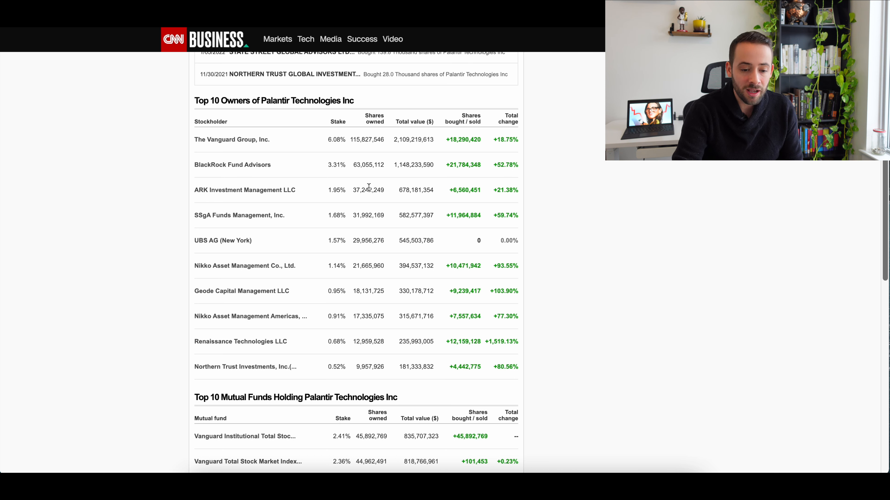
pyautogui.moveTo(568, 239)
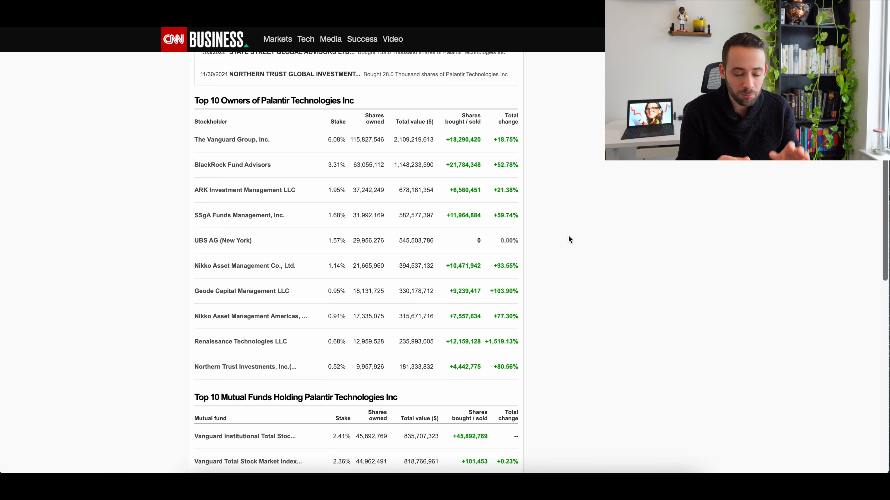